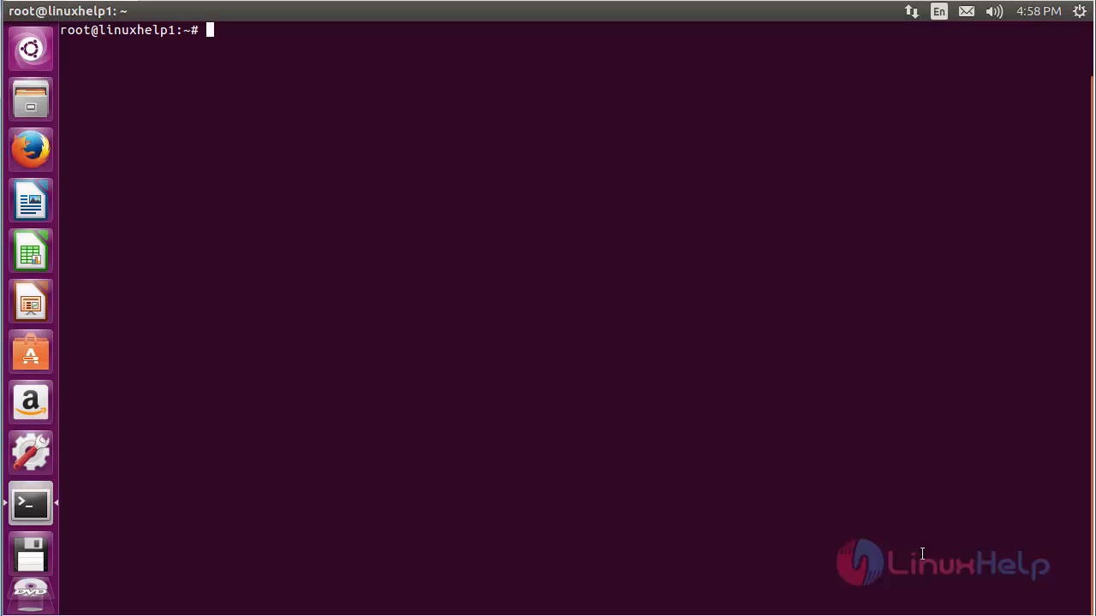
# Step: Run add-apt-repository ppa:noobslab/apps to add the NoobsLab apps PPA
pyautogui.write('ad')
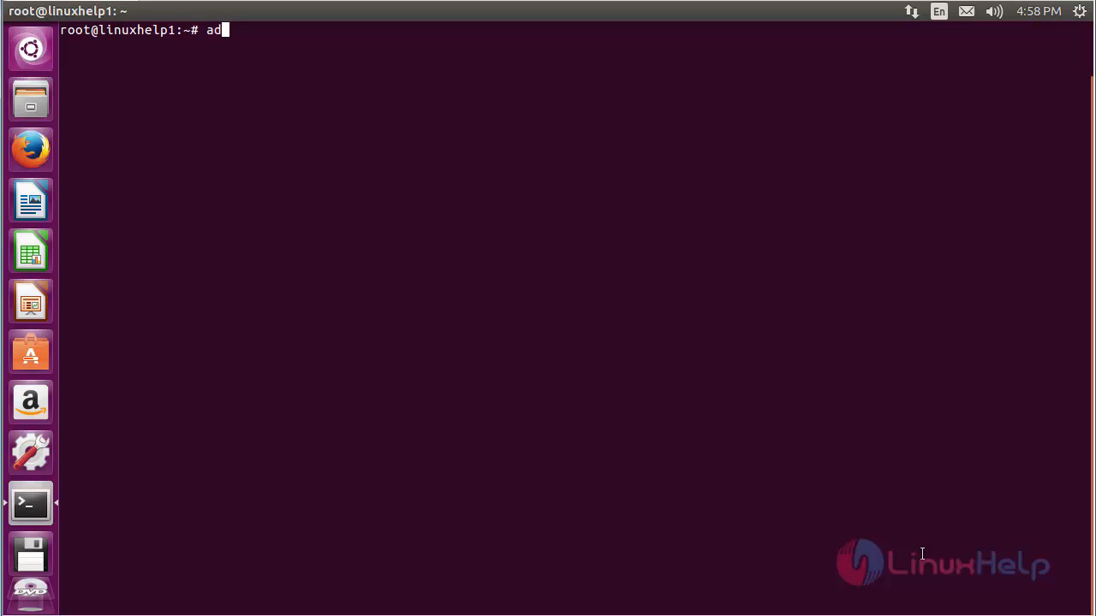
pyautogui.write('d-apt-')
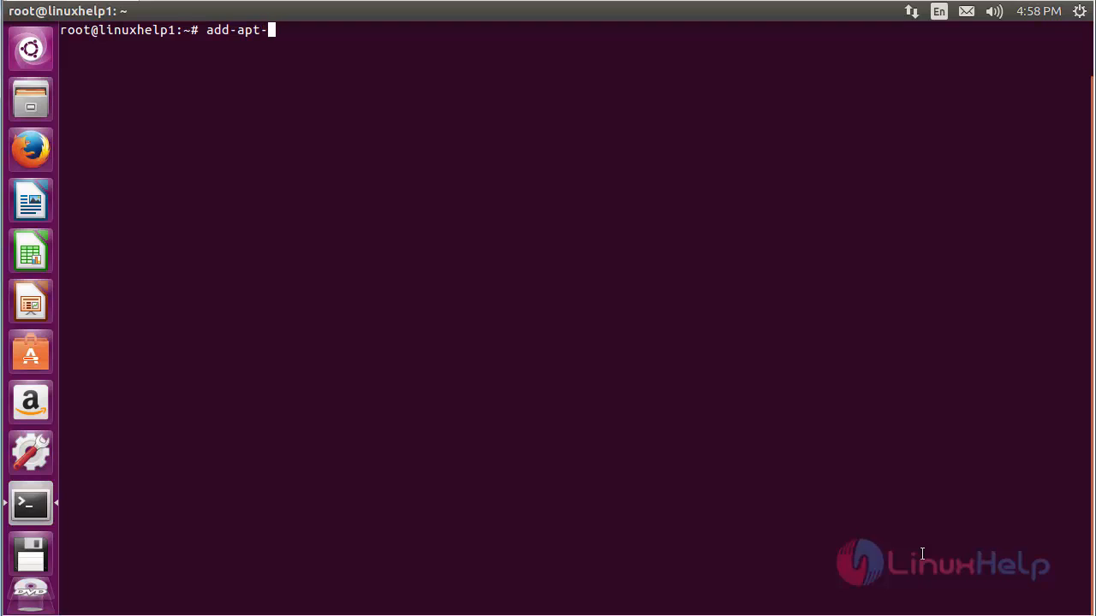
pyautogui.write('reposi')
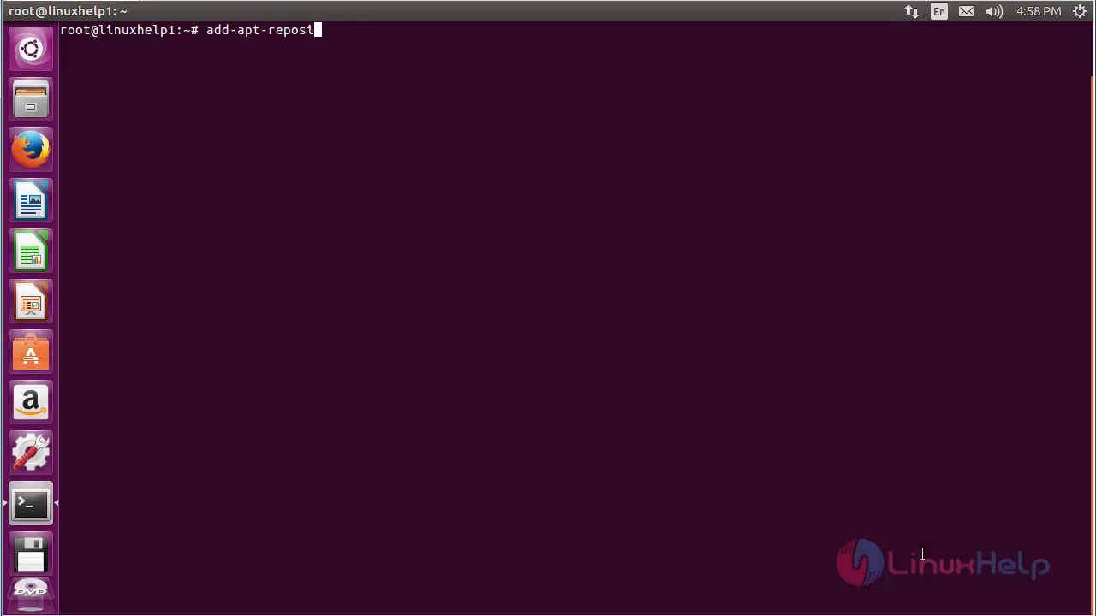
pyautogui.write('tory')
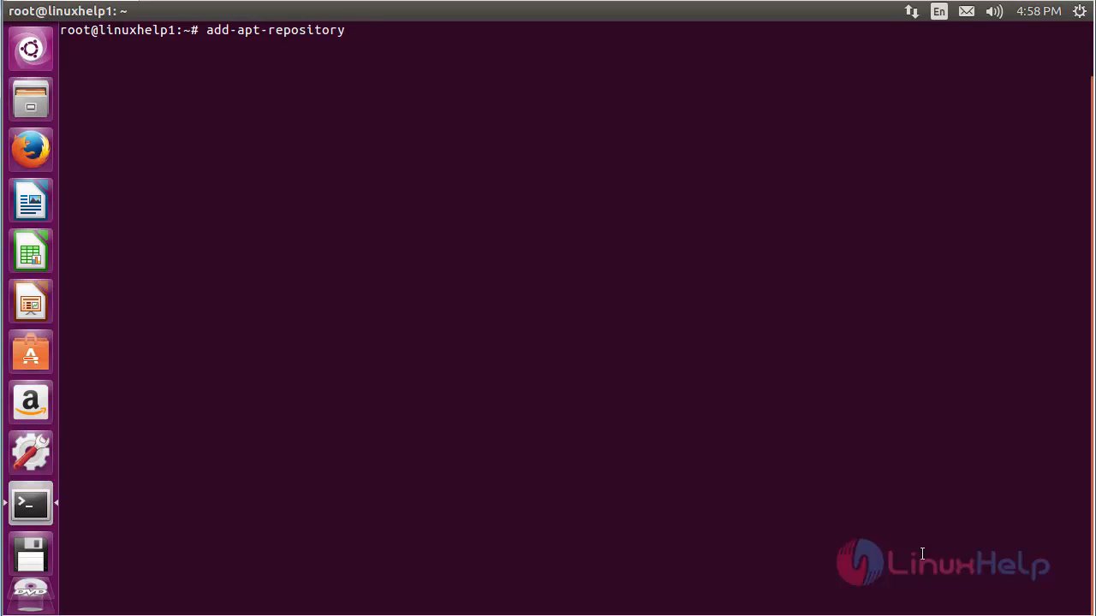
pyautogui.write('ppa')
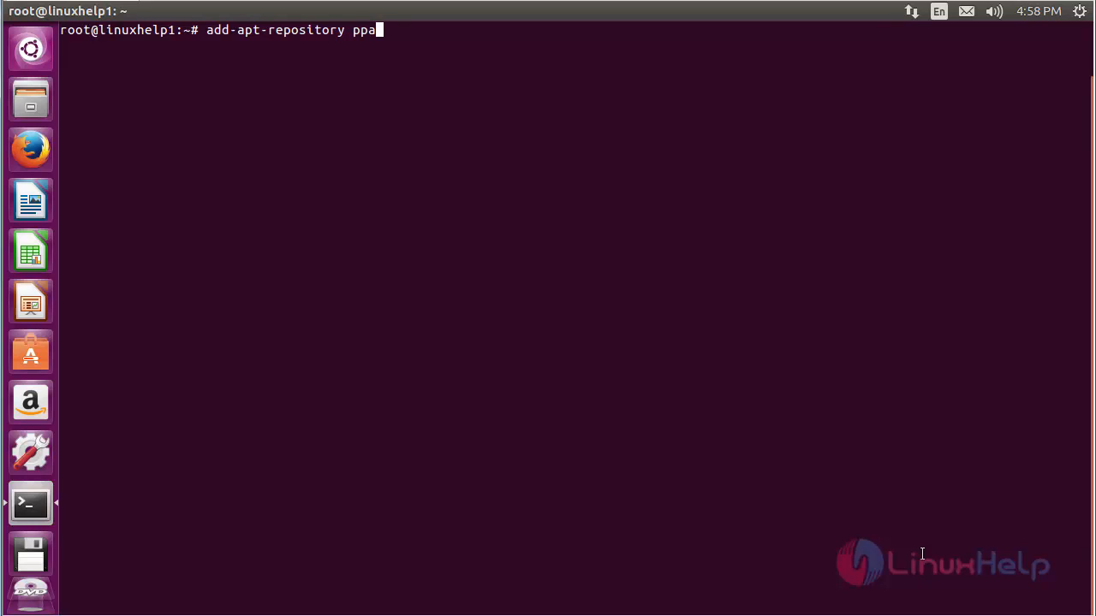
pyautogui.write(':n')
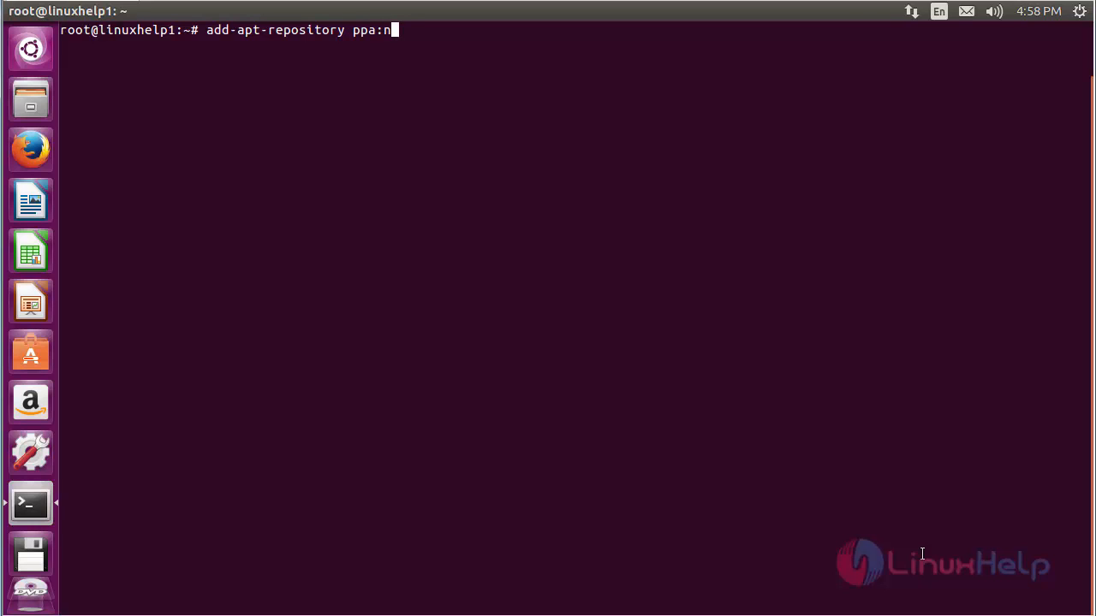
pyautogui.write('oobsl')
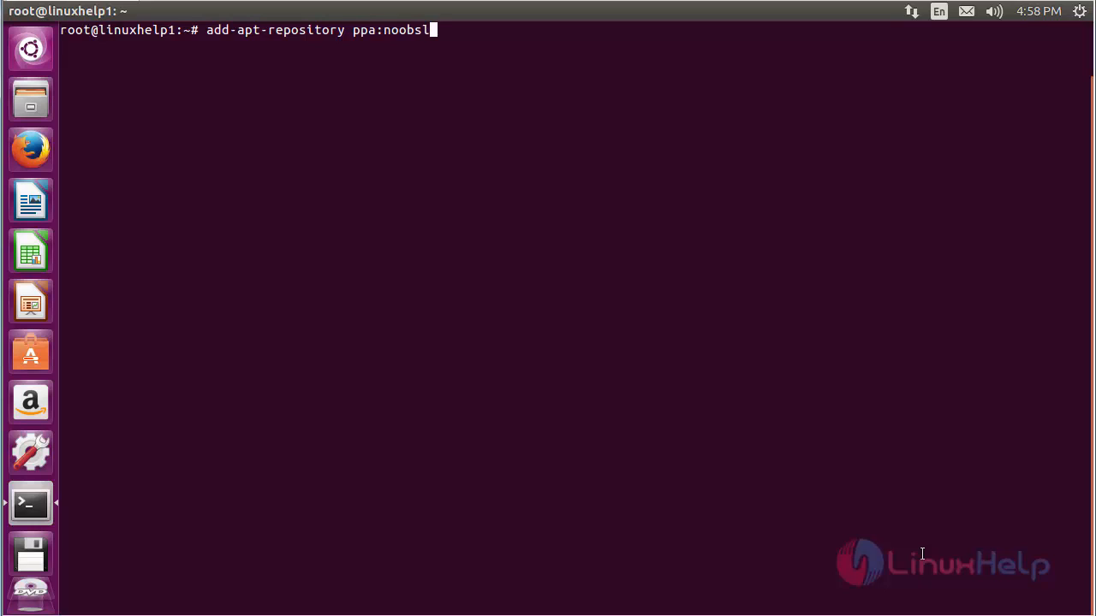
pyautogui.write('ab')
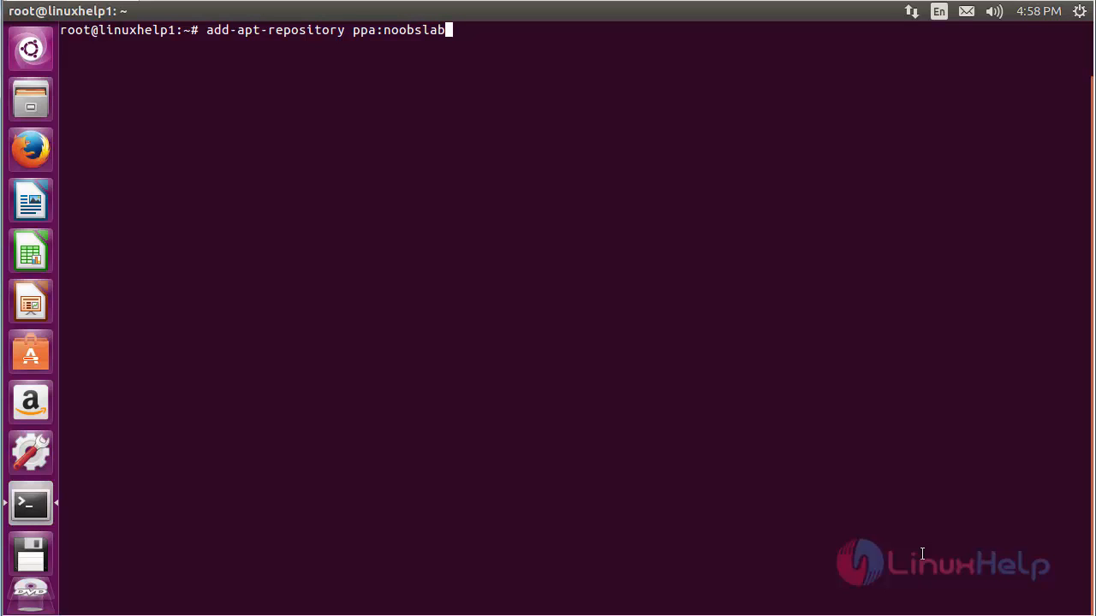
pyautogui.write('/apps')
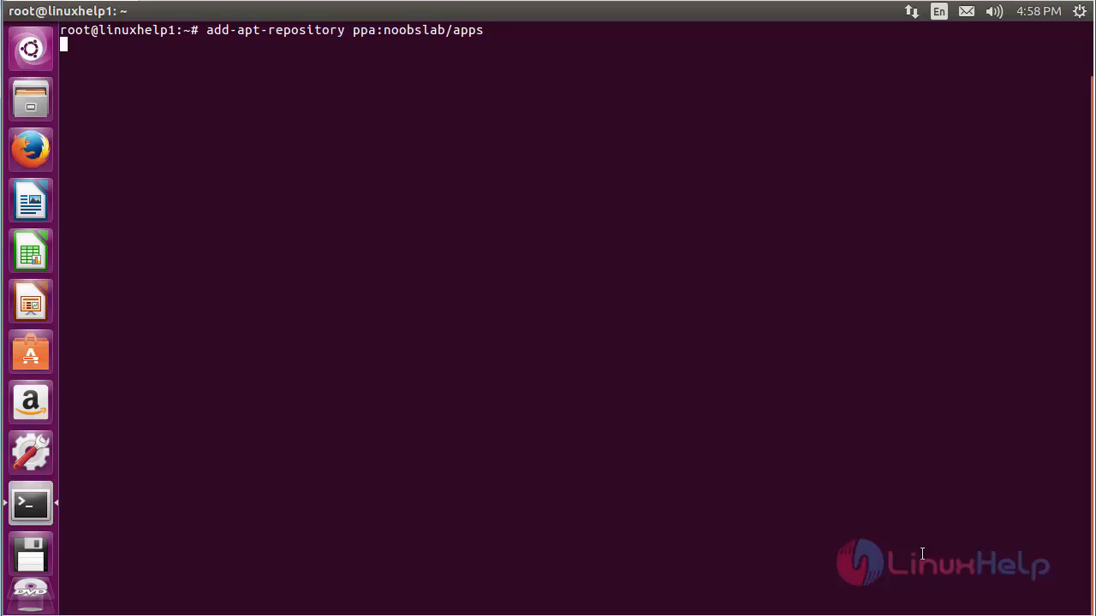
pyautogui.press('Return')
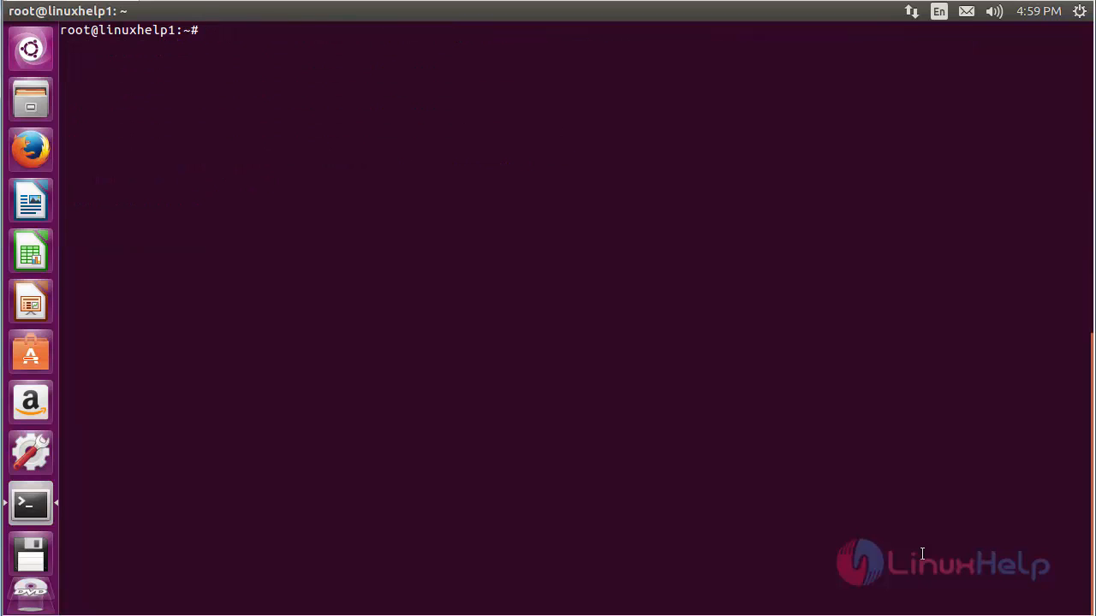
# Step: Refresh the package lists with 'apt-get update -y'
pyautogui.write('apt')
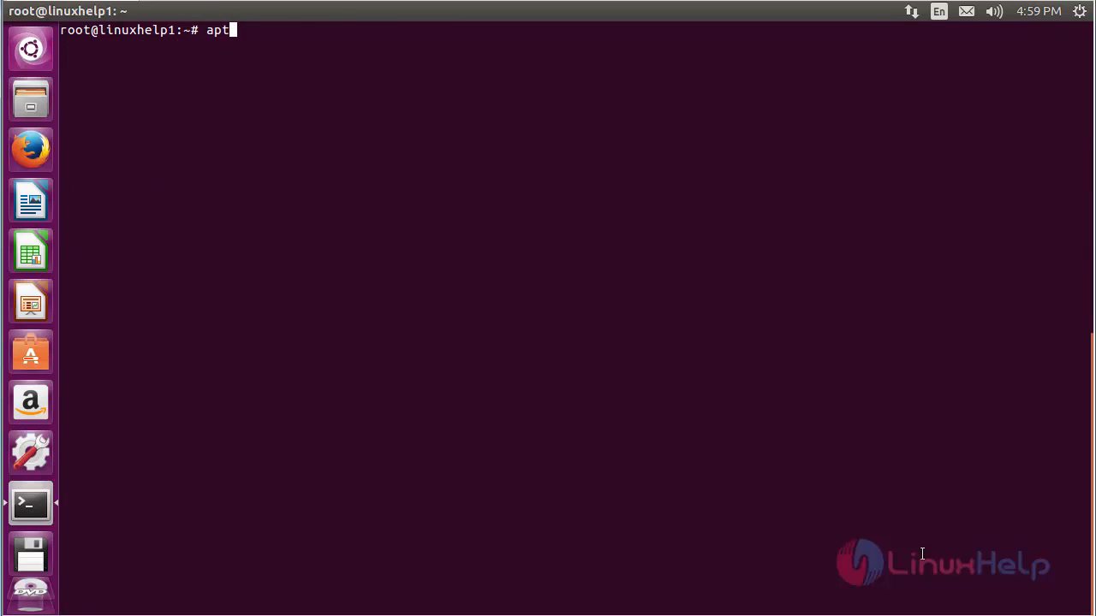
pyautogui.write('-get')
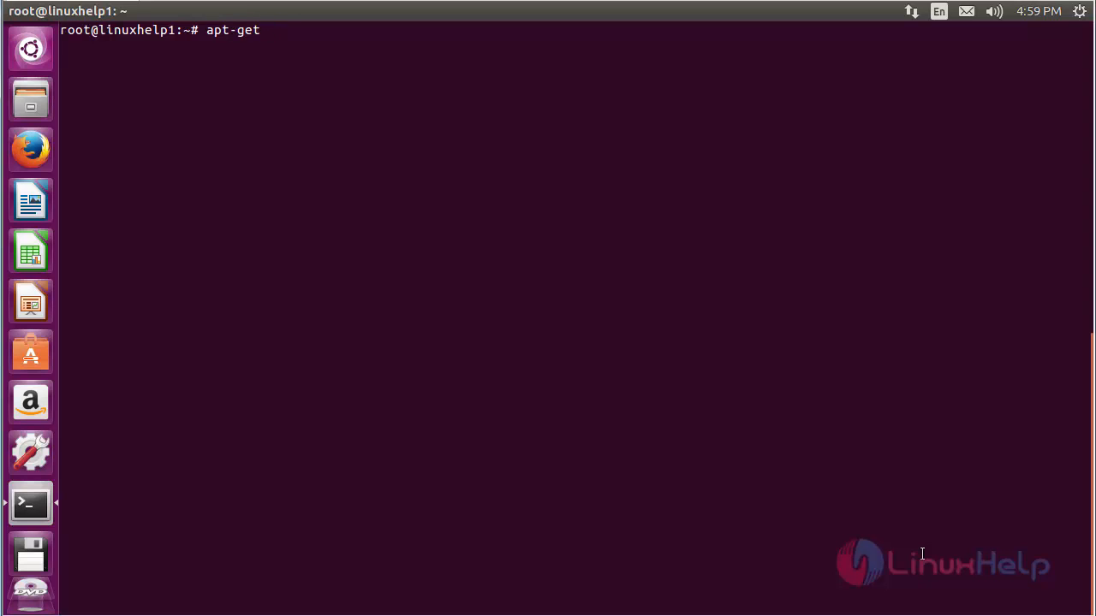
pyautogui.write('update -y')
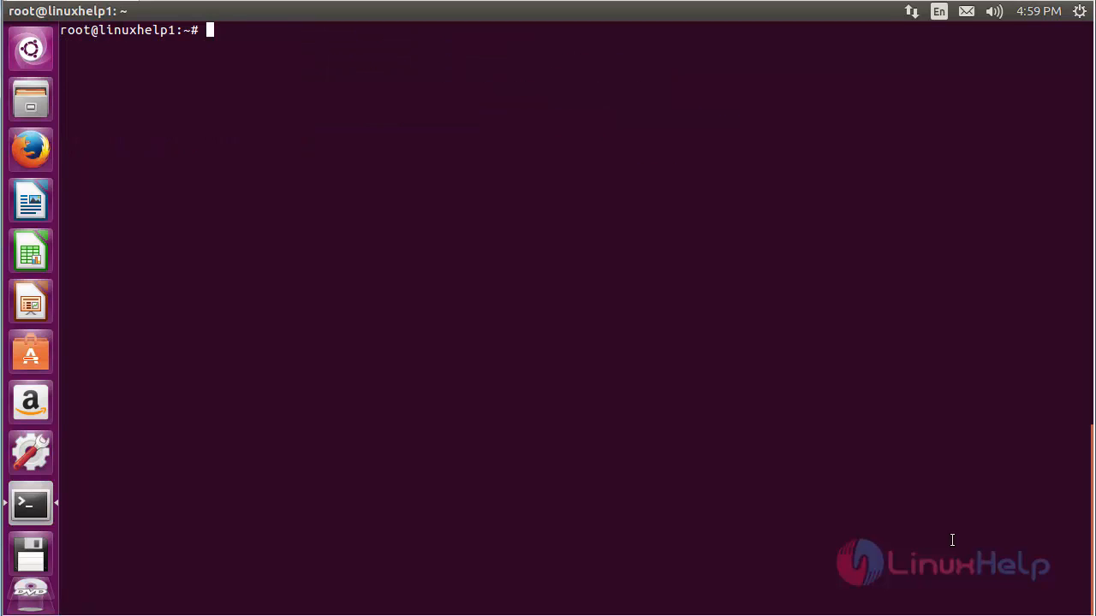
# Step: Install wallch with 'apt-get install wallch -y'
pyautogui.write('a')
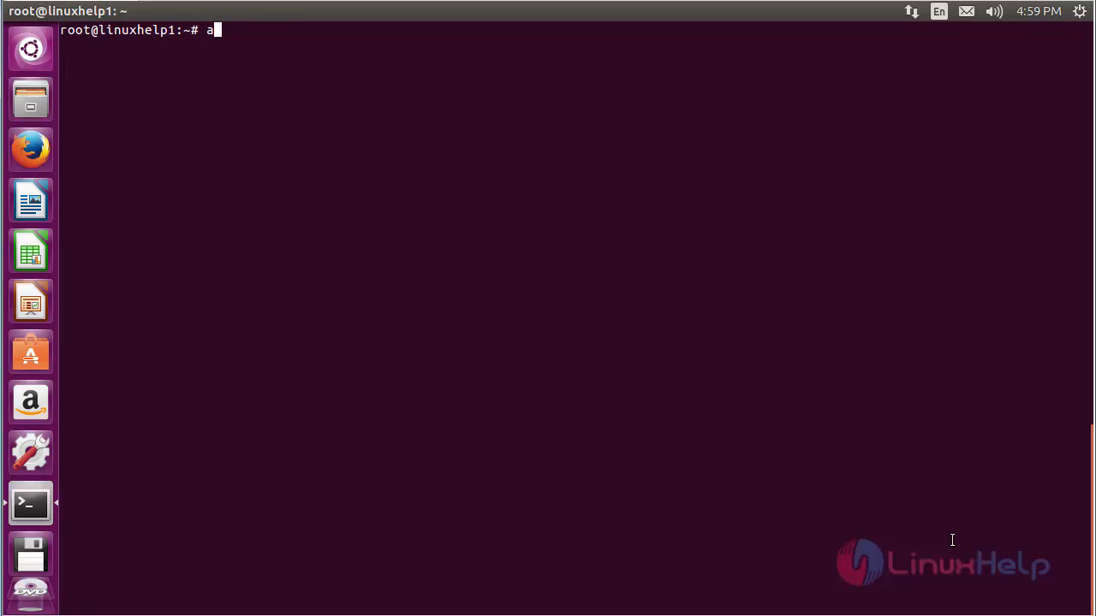
pyautogui.write('pt-get')
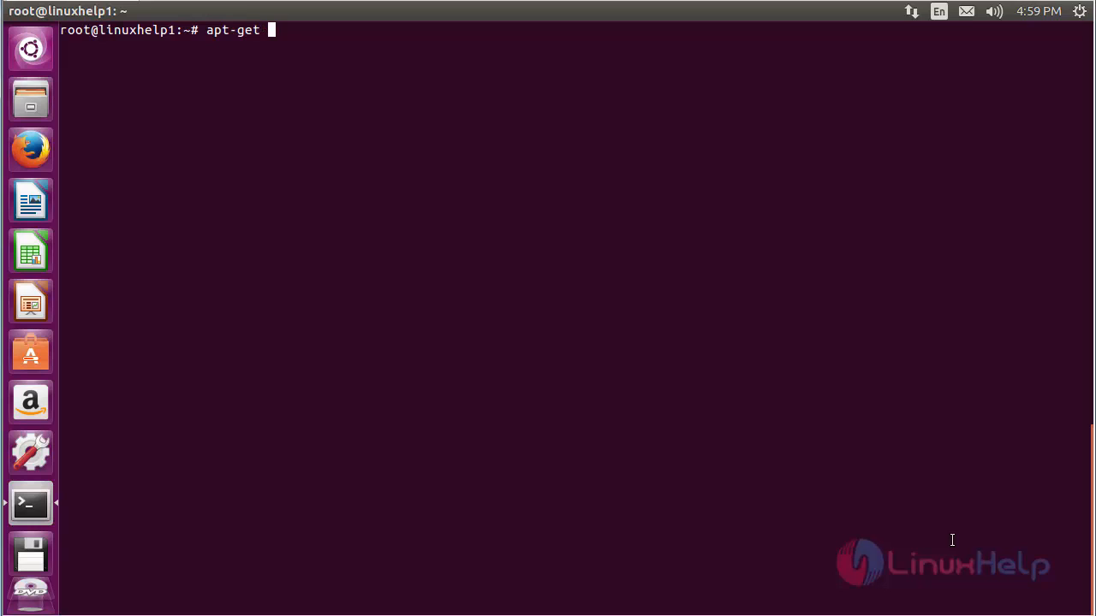
pyautogui.write('install')
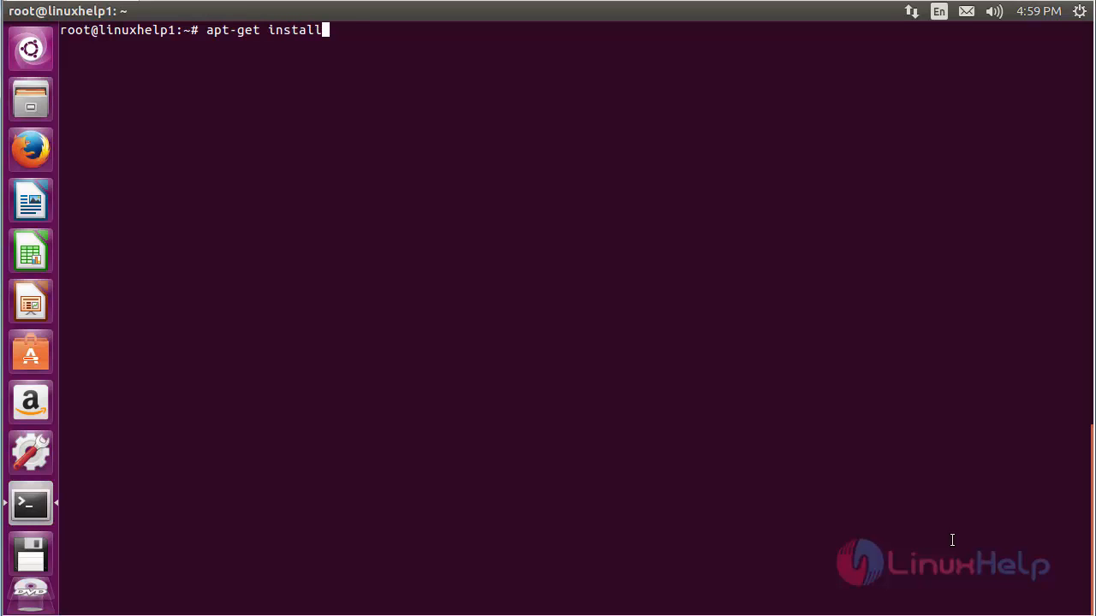
pyautogui.write('wall')
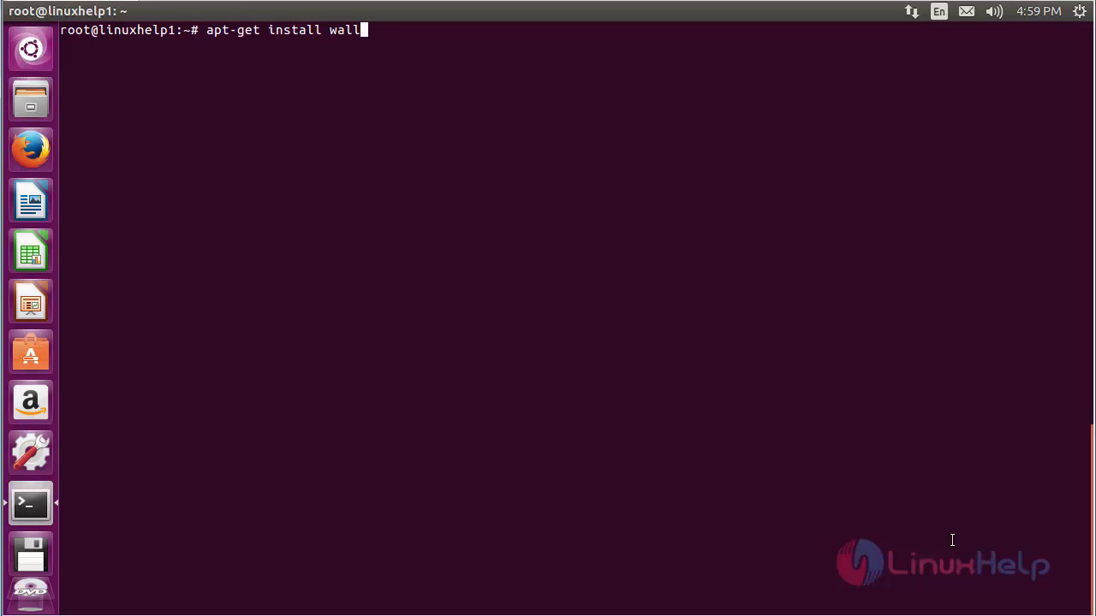
pyautogui.write('ch -y')
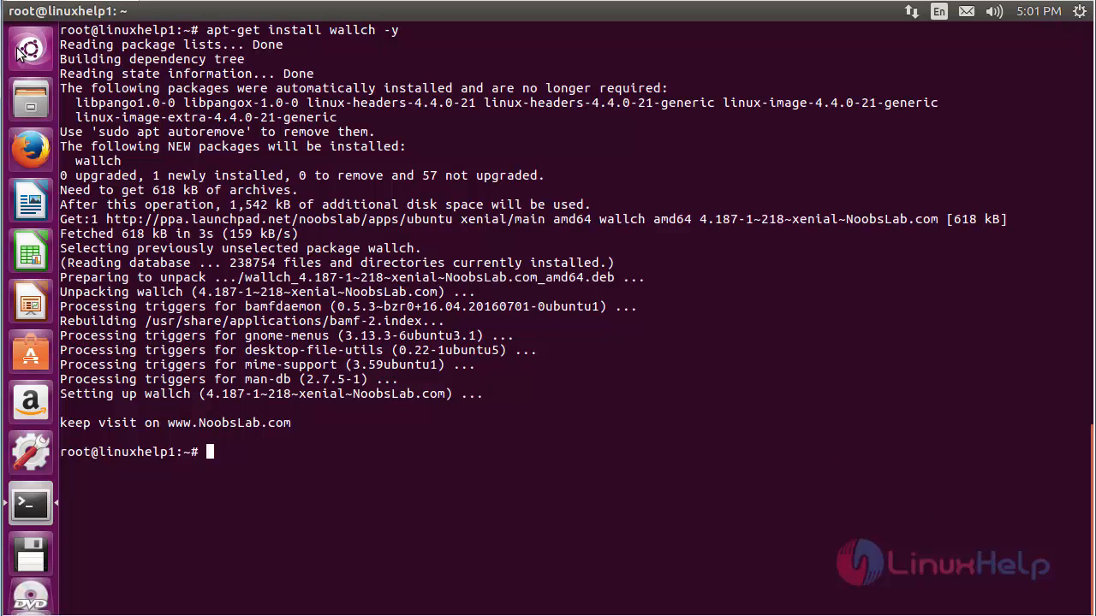
# Step: Search the Ubuntu Dash for 'wallch' to launch Wallch
pyautogui.click(30, 49)
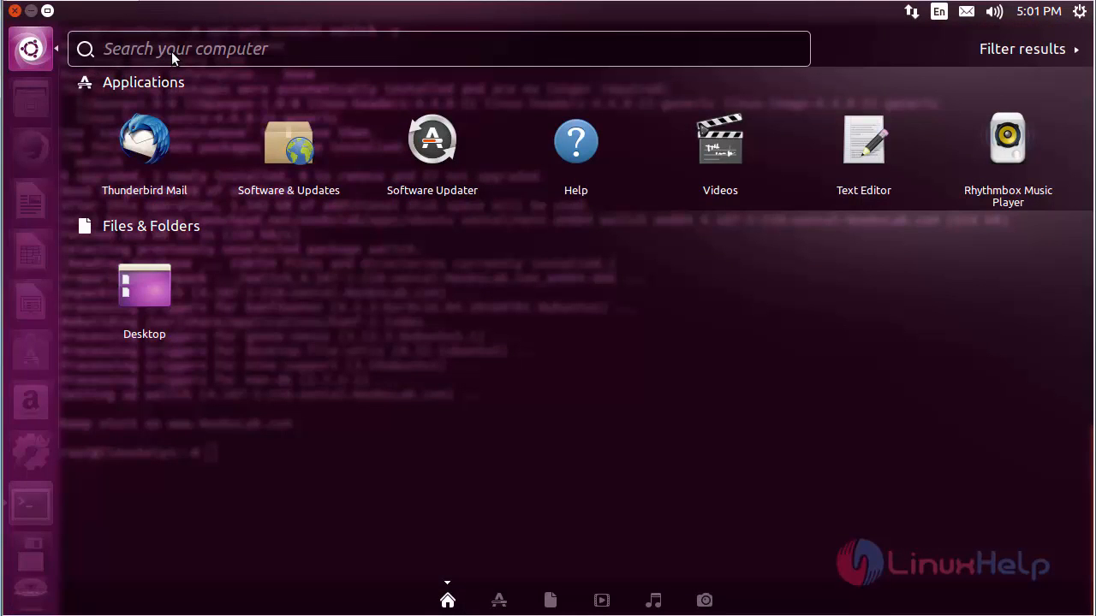
pyautogui.write('wallch')
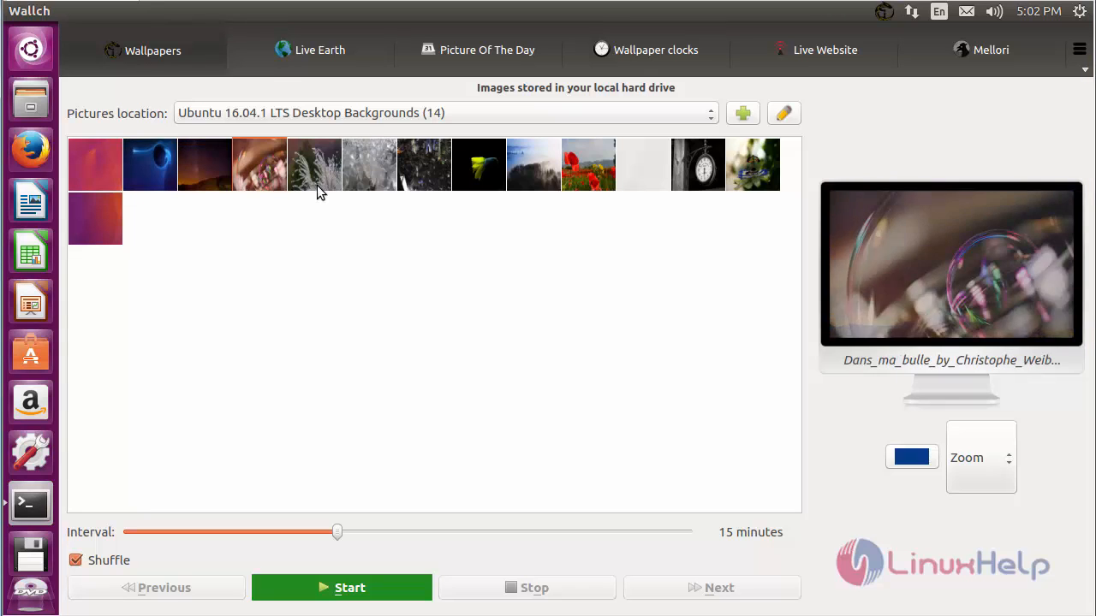
# Step: Preview the Flora_by_Marek_Koteluk.jpg wallpaper, then view the Live Earth page
pyautogui.click(314, 164)
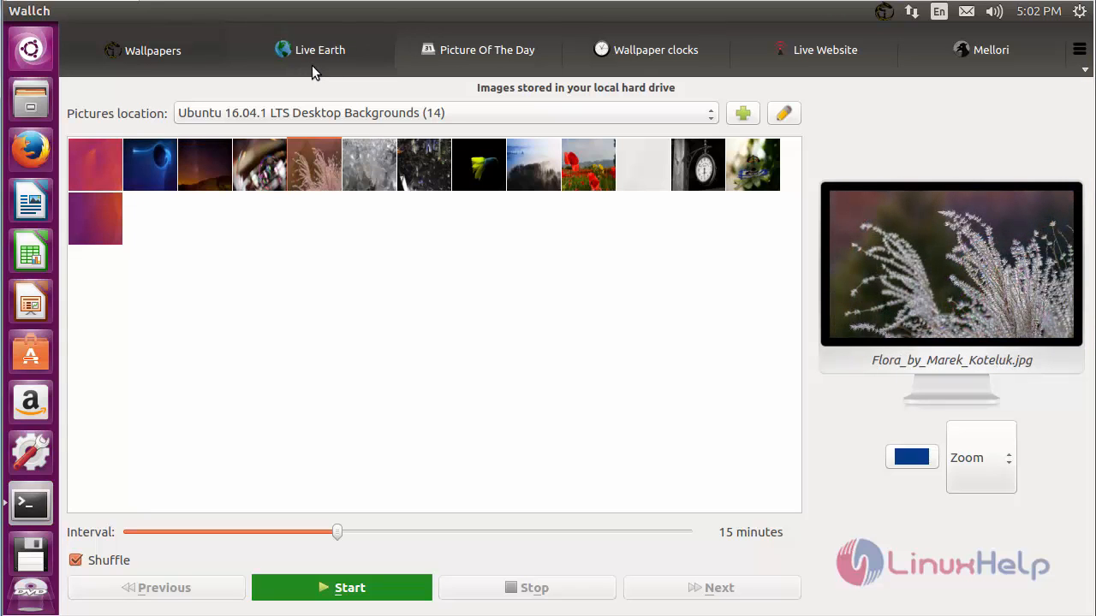
pyautogui.click(320, 50)
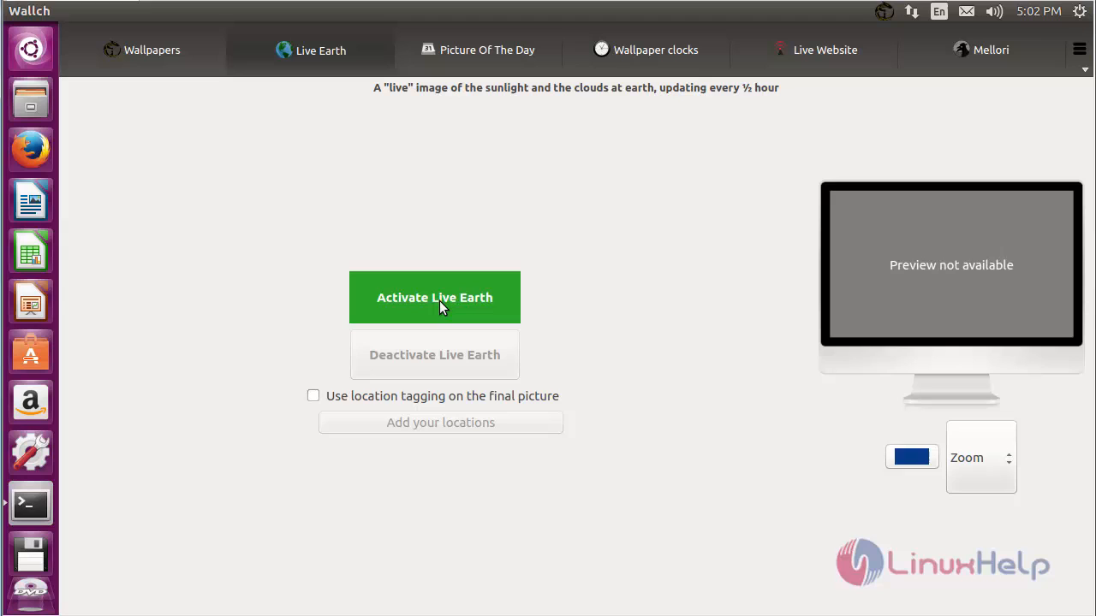
pyautogui.moveTo(454, 311)
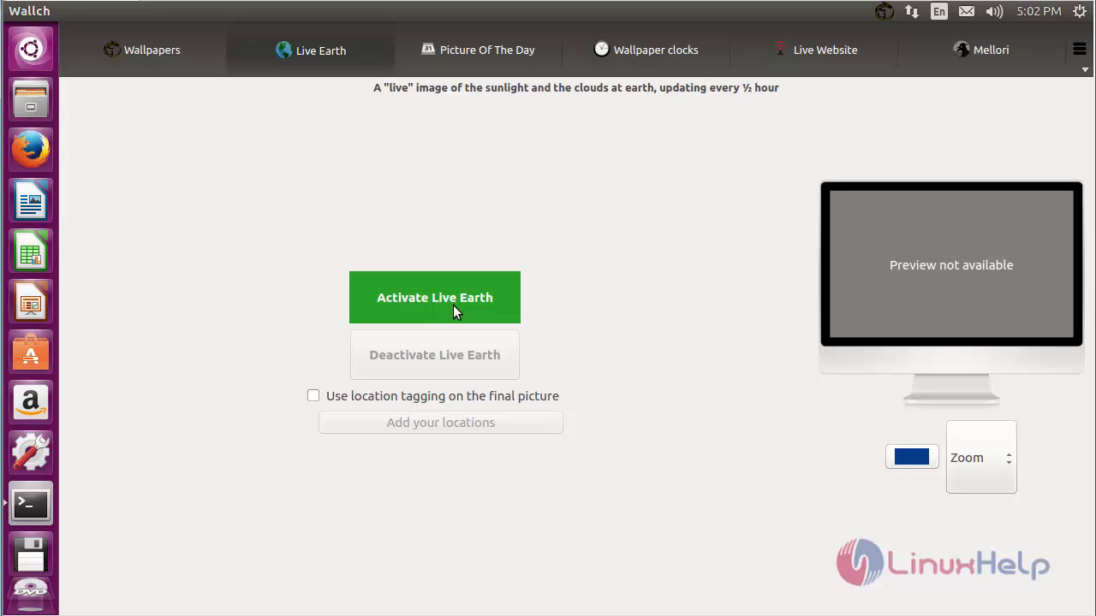
pyautogui.moveTo(997, 290)
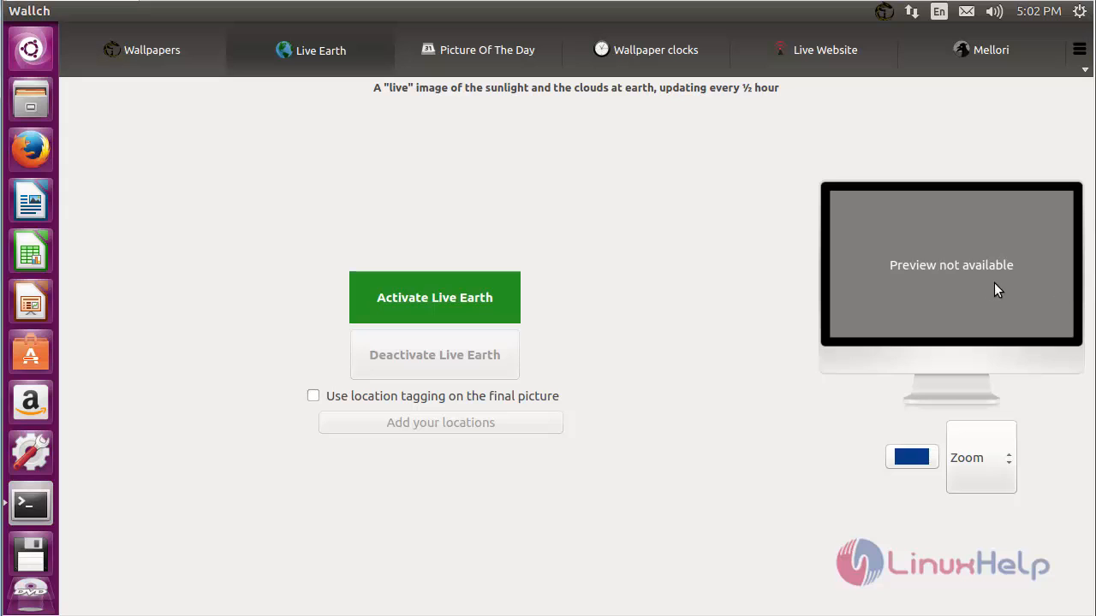
# Step: Browse the Picture Of The Day and Live Website pages in Wallch
pyautogui.click(487, 49)
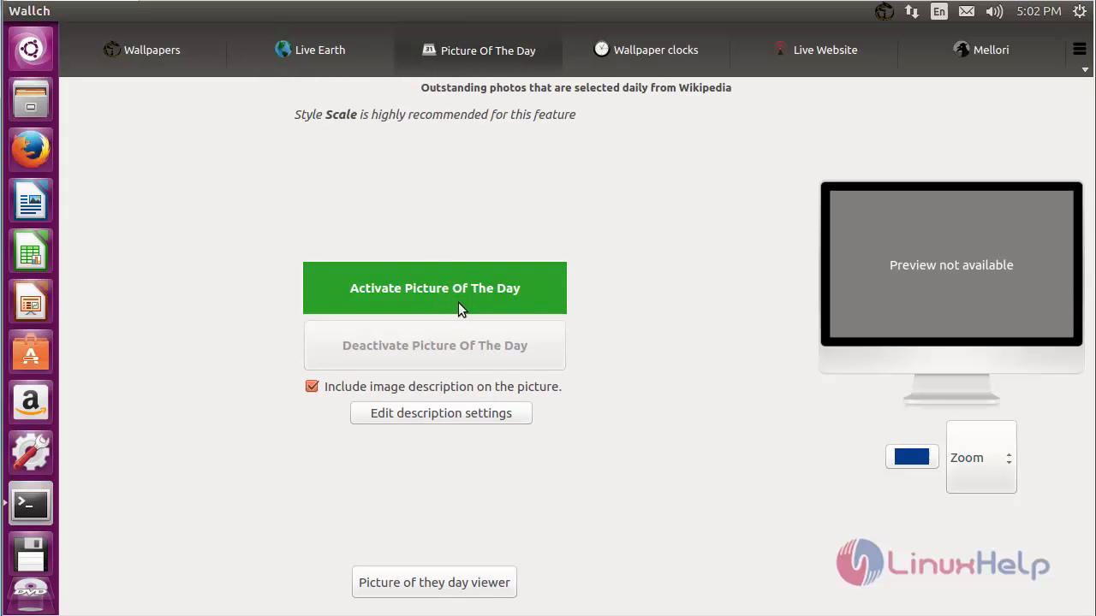
pyautogui.moveTo(581, 254)
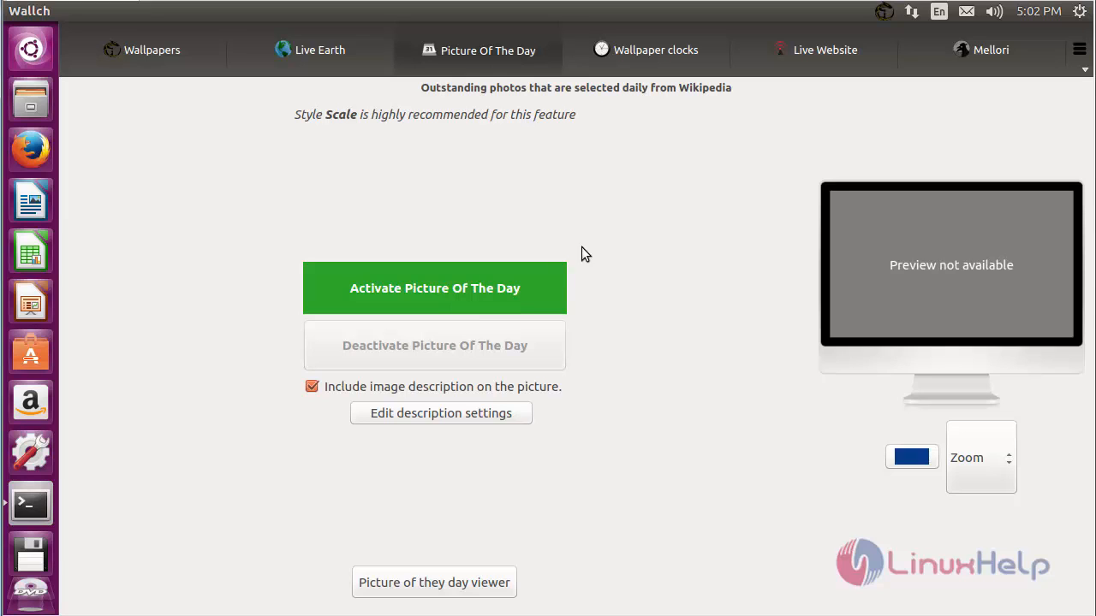
pyautogui.moveTo(824, 50)
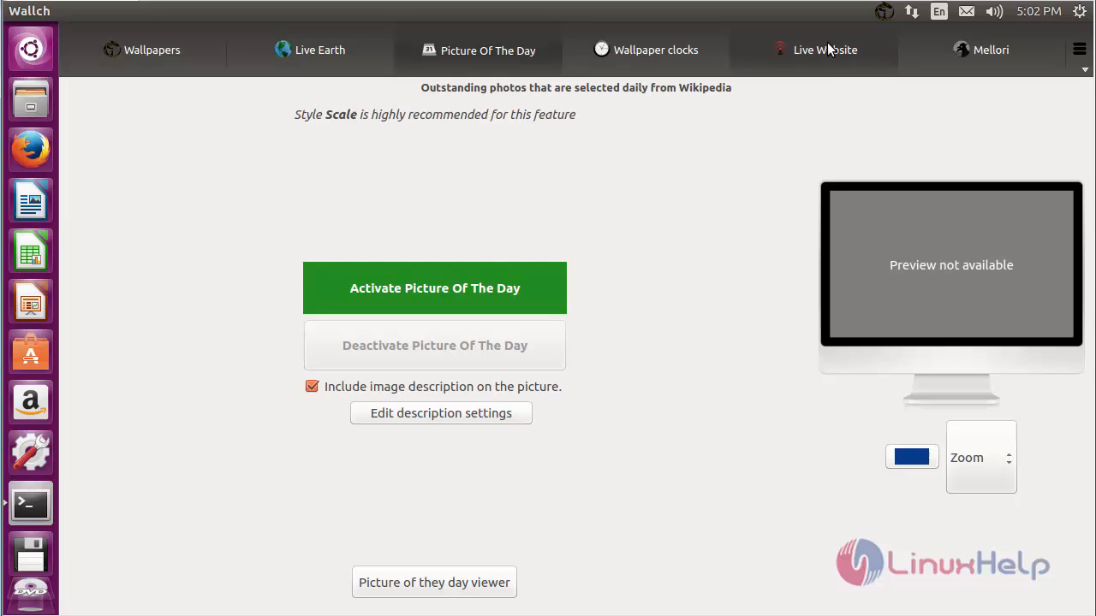
pyautogui.click(824, 49)
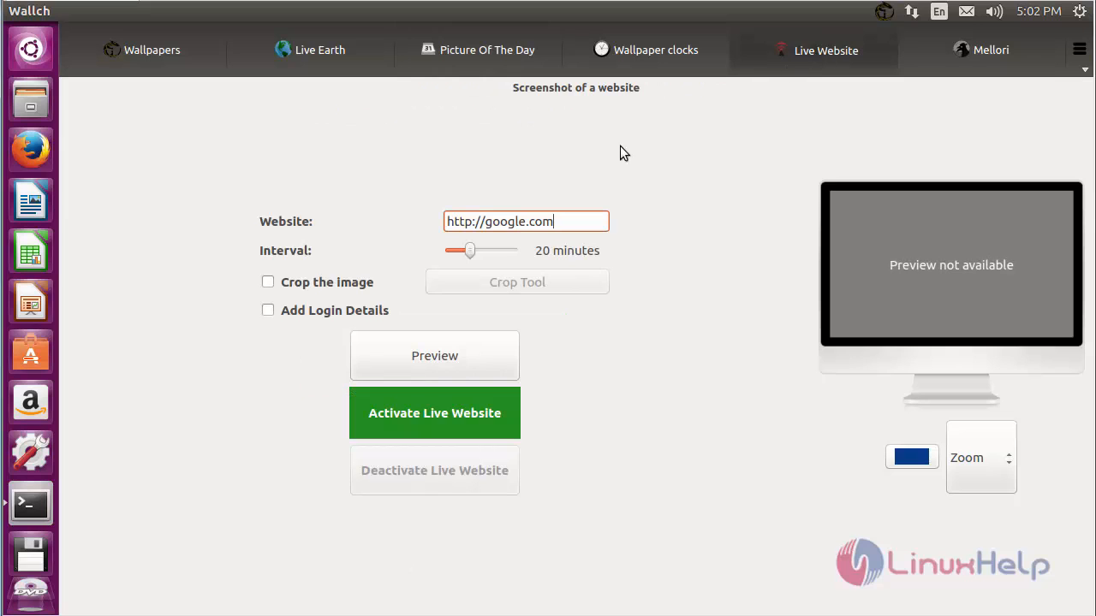
pyautogui.click(152, 50)
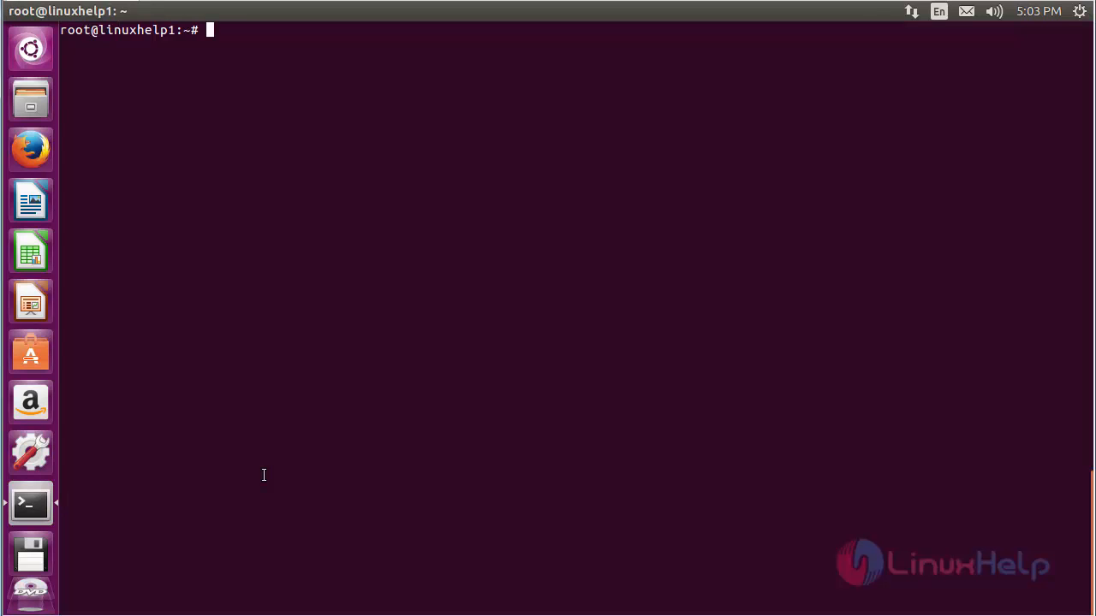
# Step: Enter 'apt-get remove wallch -' at the root prompt without running it
pyautogui.write('apt-get')
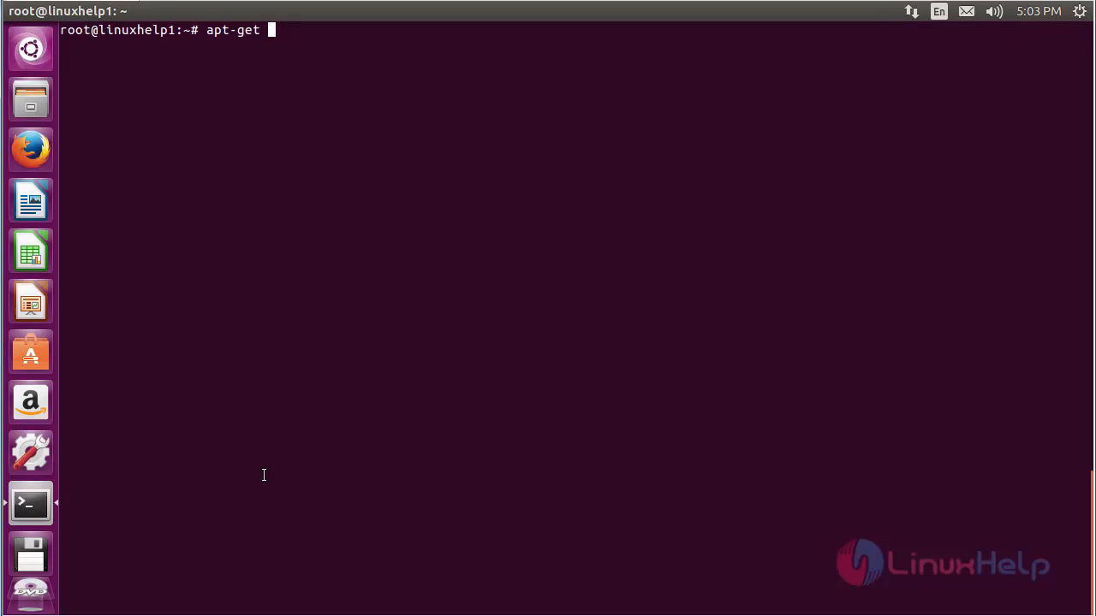
pyautogui.write('remove w')
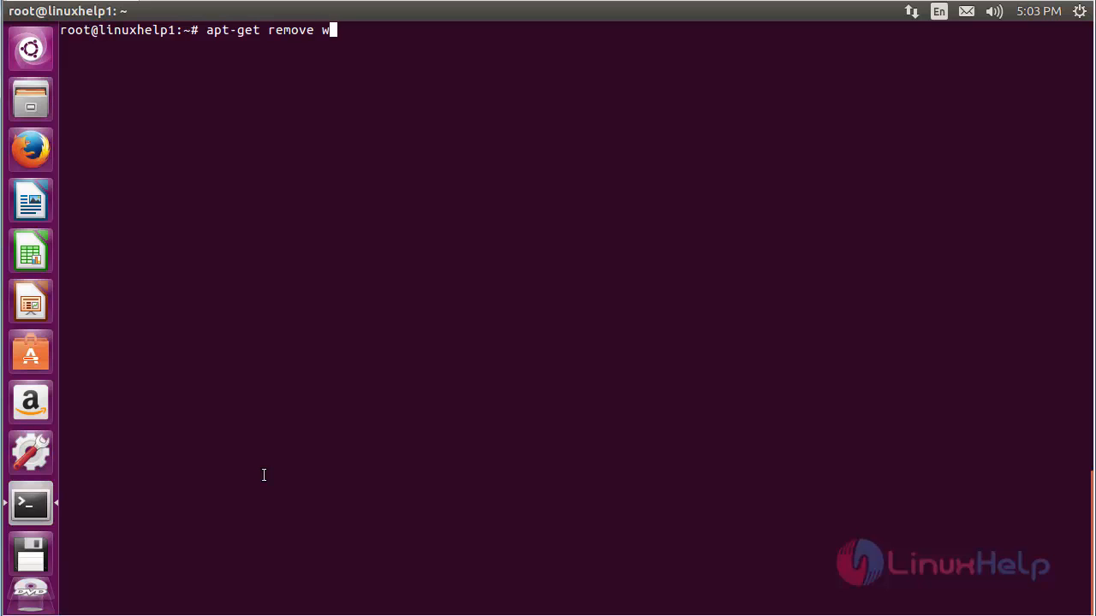
pyautogui.write('allch -')
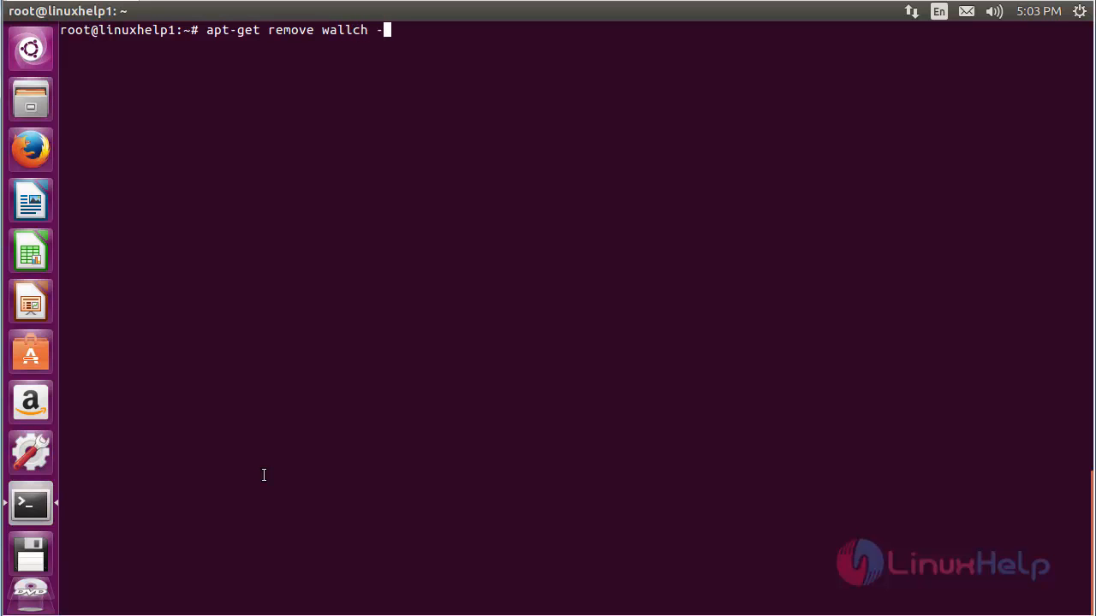